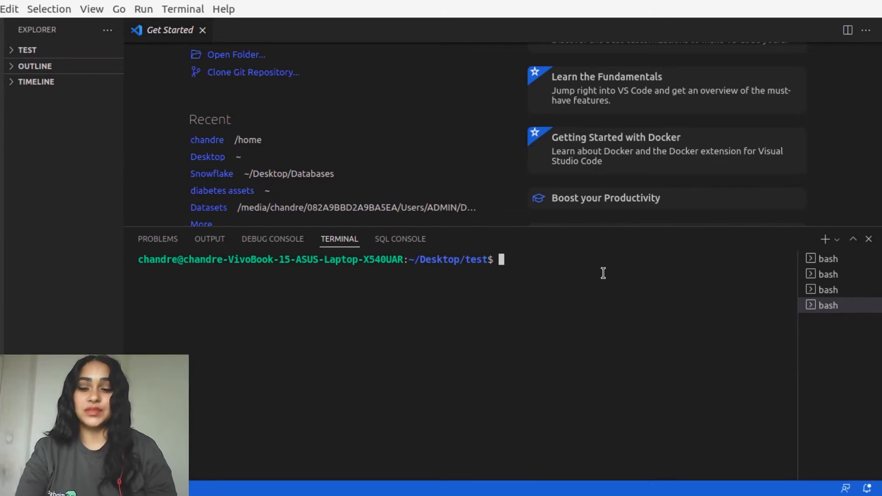
pyautogui.write('python3 -m venv mindsdb')
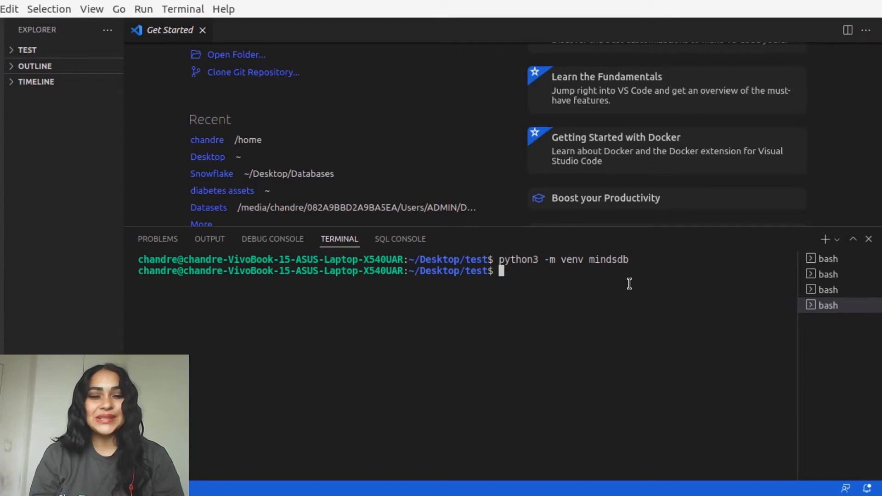
pyautogui.write('source mindsdb/bin/activate')
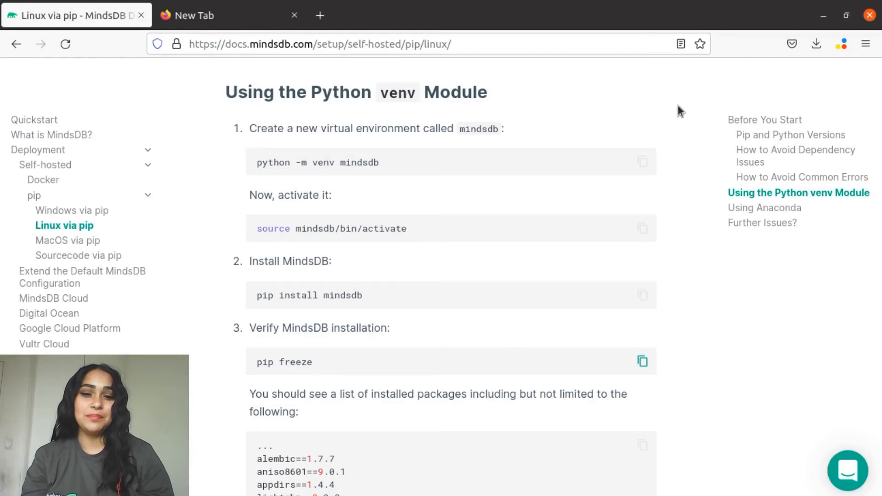
pyautogui.moveTo(676, 290)
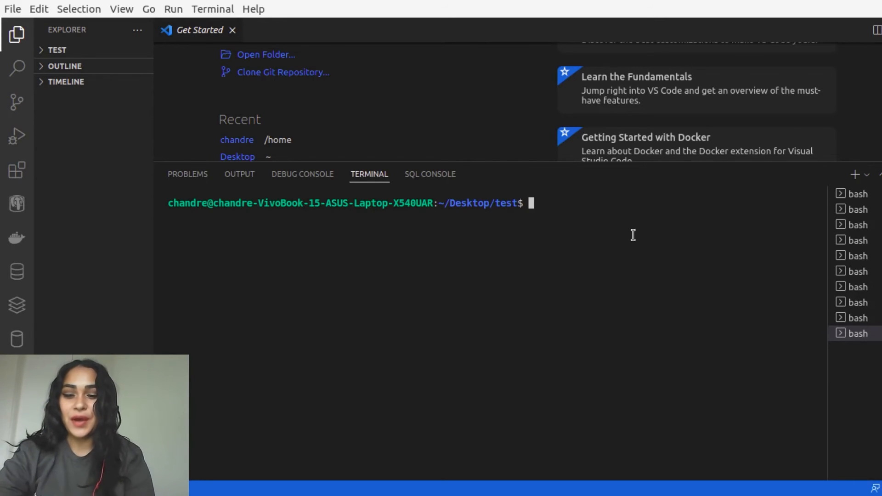
pyautogui.write('pip3 install mindsdb')
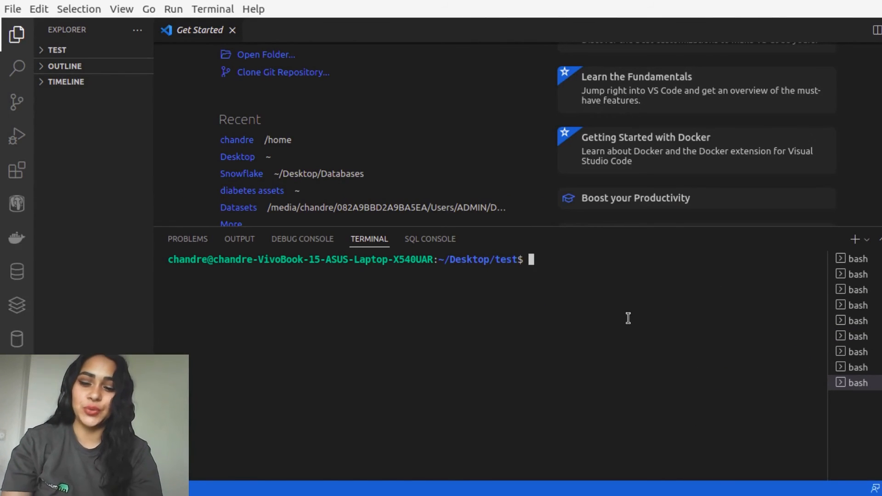
pyautogui.write('pip freeze')
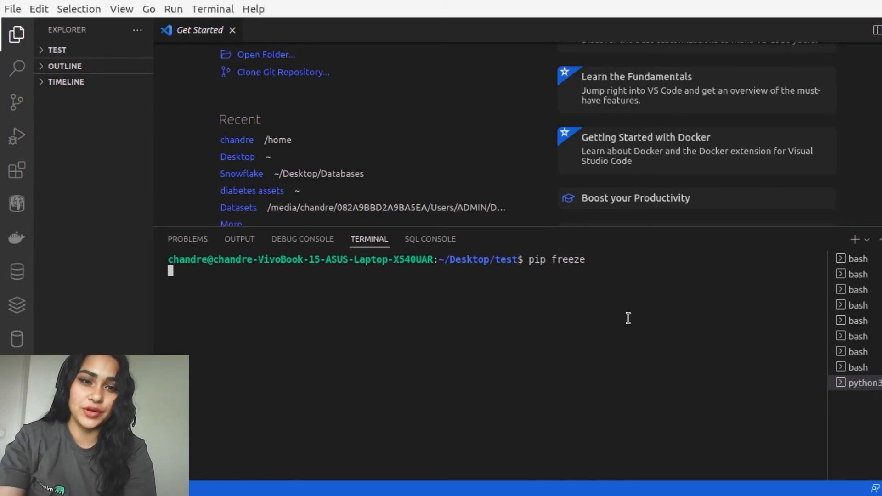